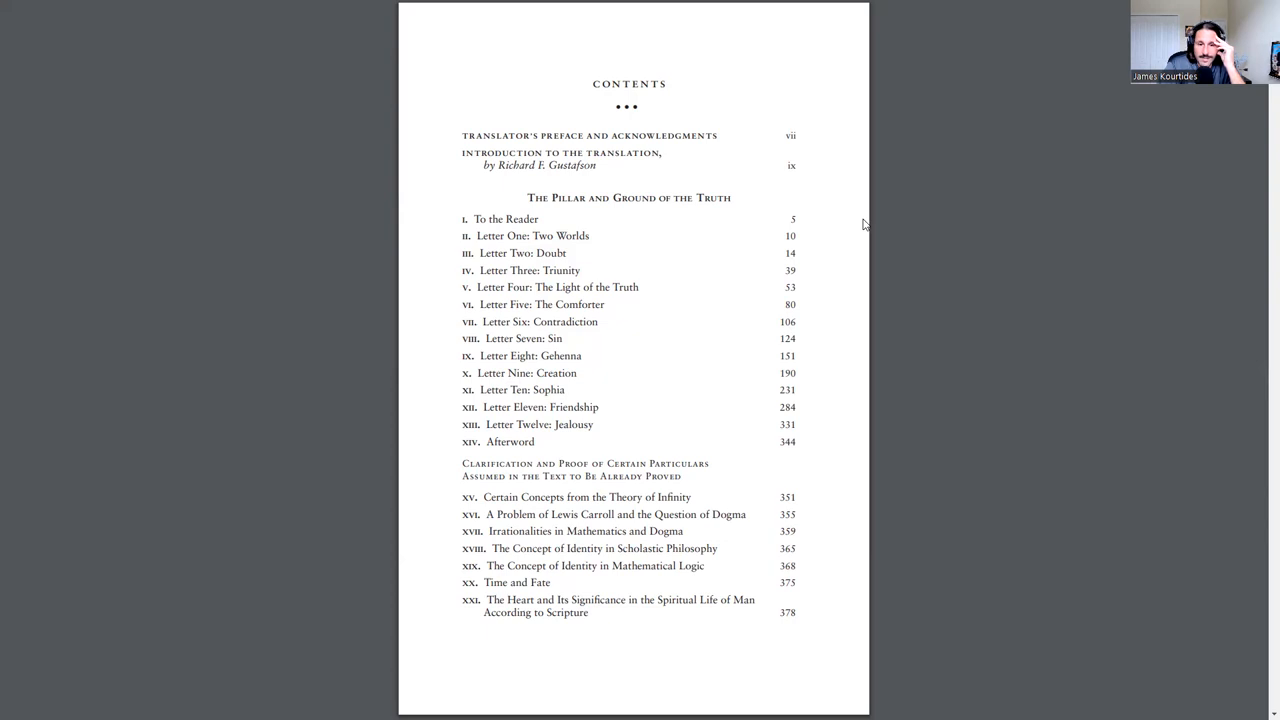
pyautogui.moveTo(485, 604)
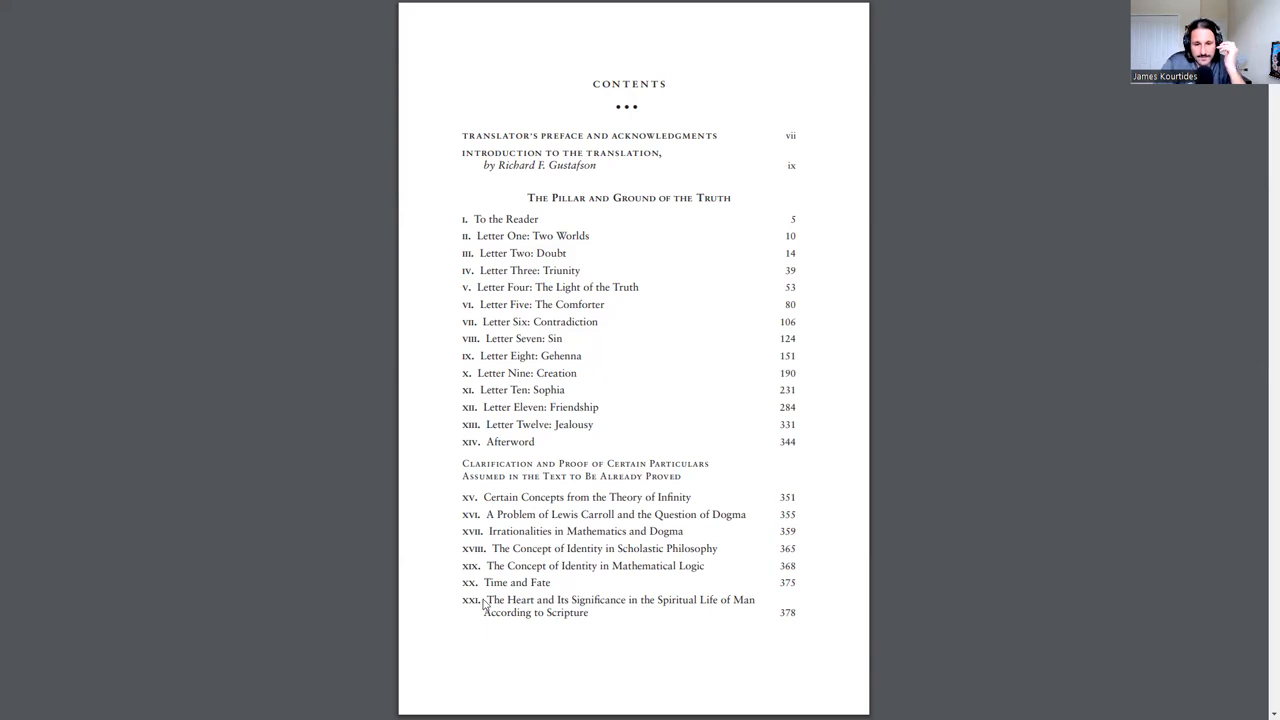
pyautogui.moveTo(700, 585)
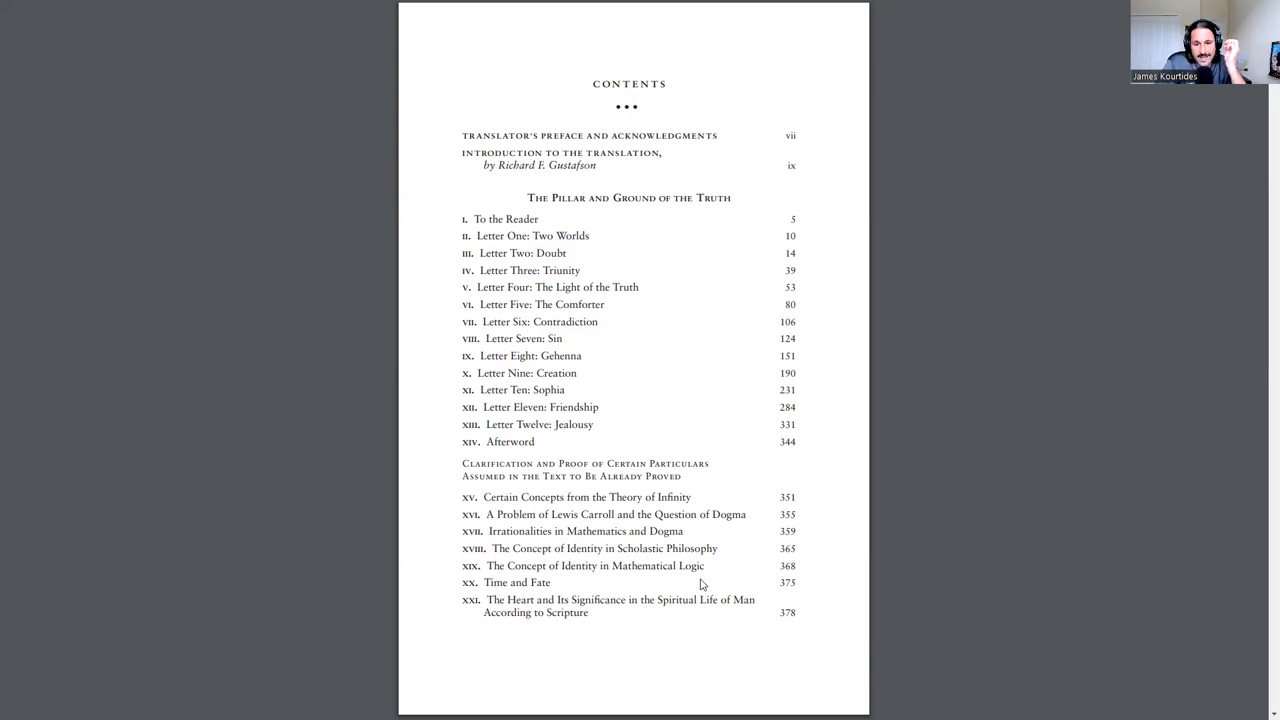
pyautogui.moveTo(628, 566)
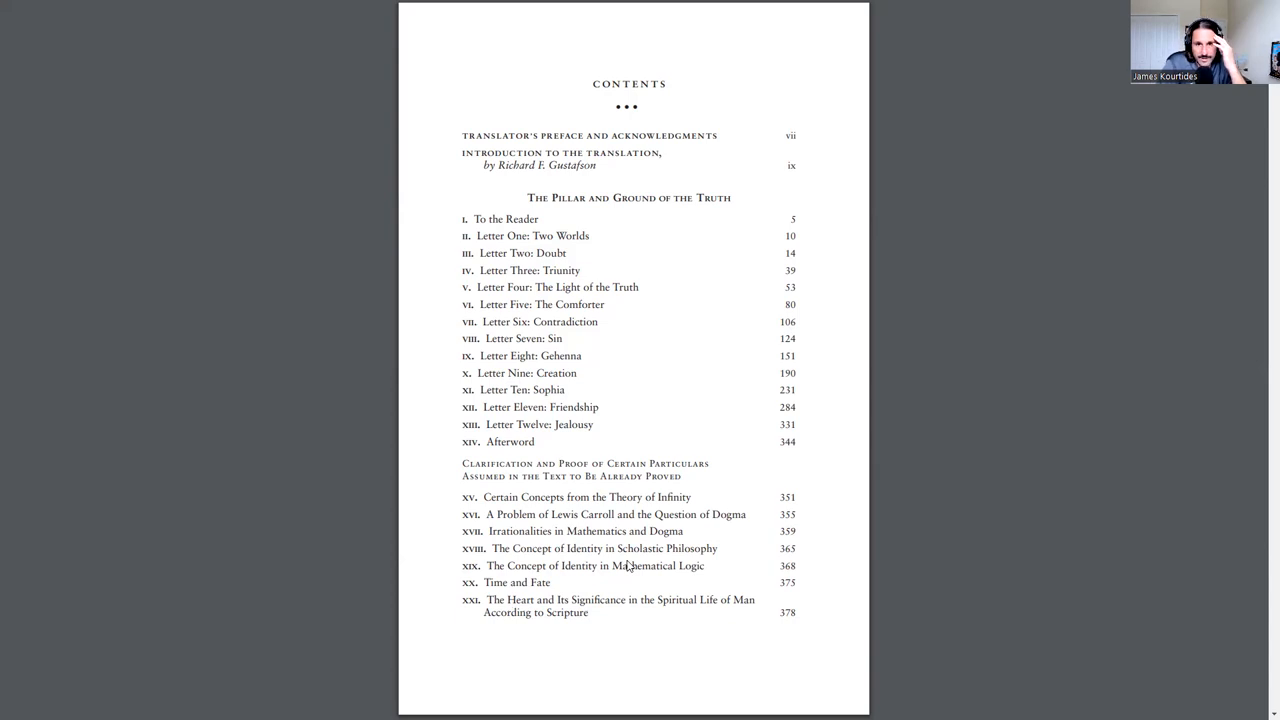
pyautogui.scroll(-3)
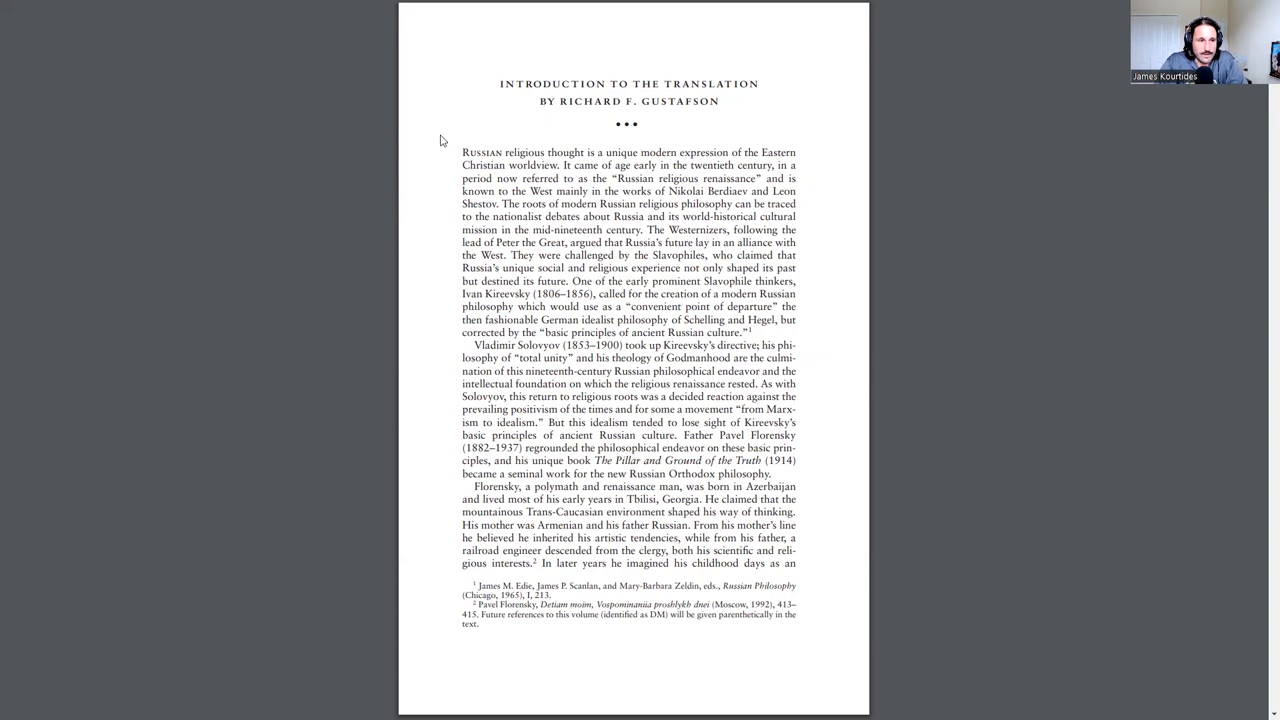
pyautogui.moveTo(425, 91)
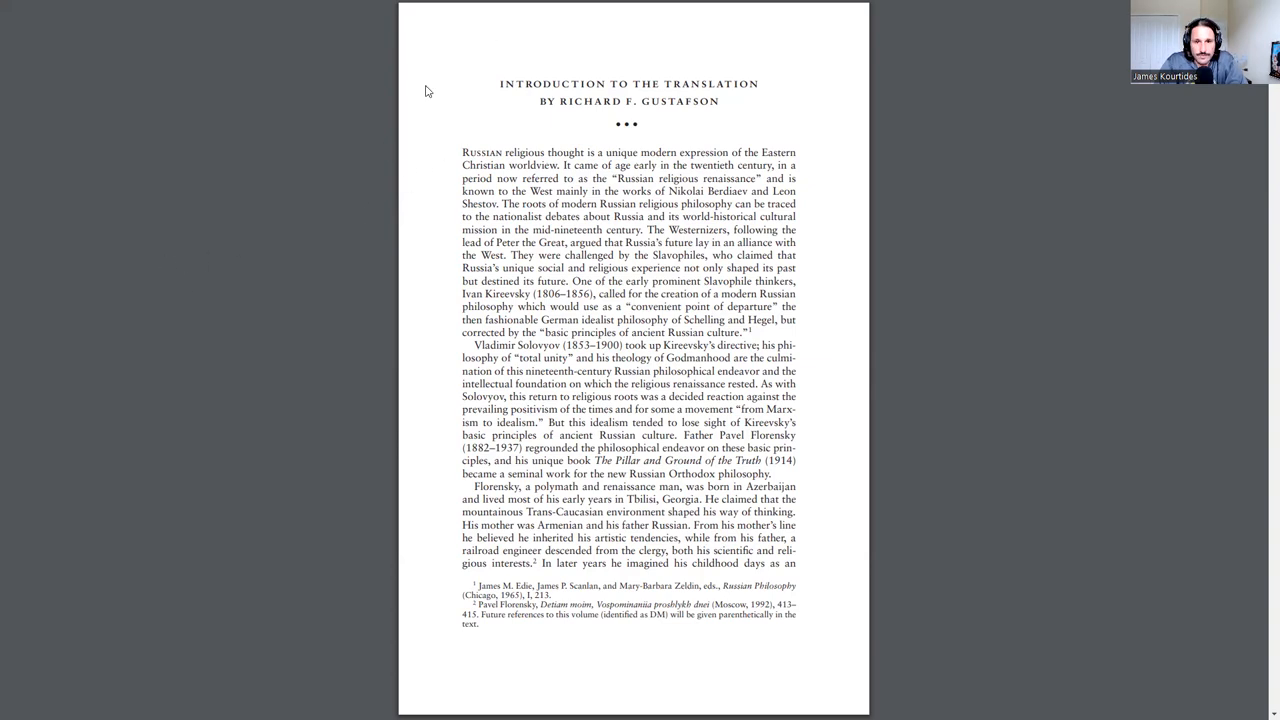
pyautogui.moveTo(279, 177)
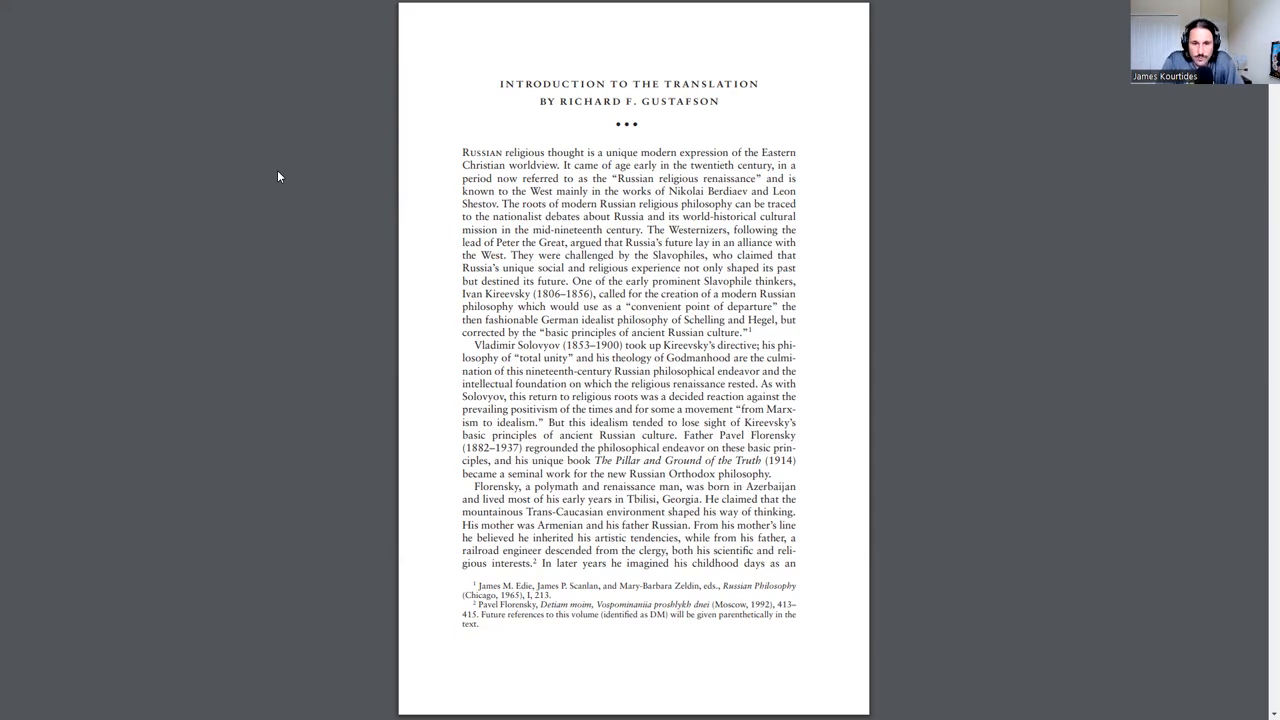
pyautogui.moveTo(141, 34)
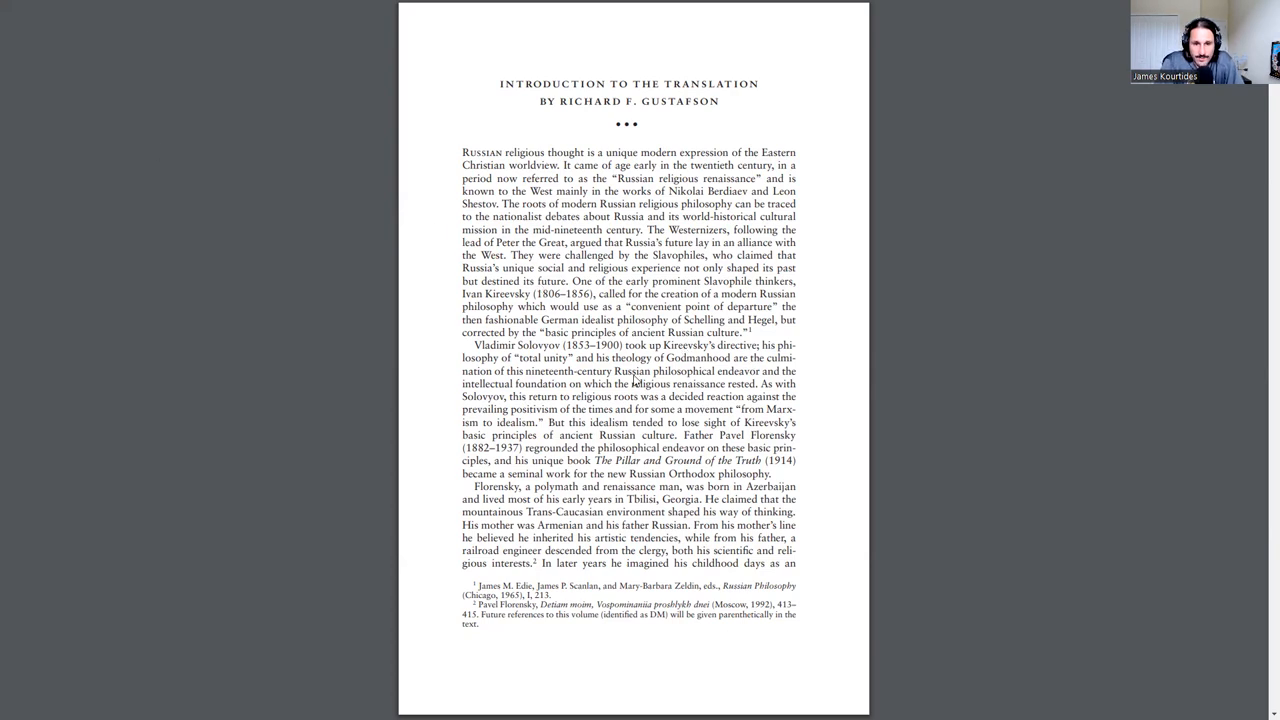
pyautogui.moveTo(758, 383)
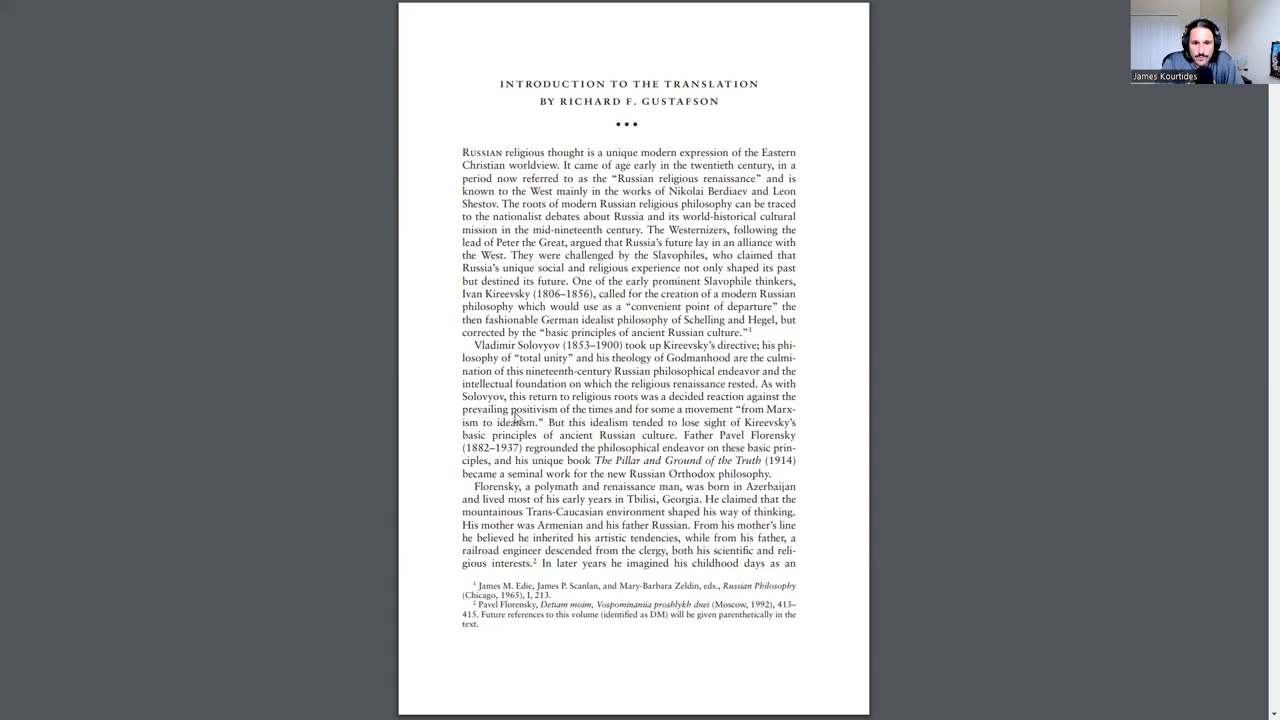
pyautogui.moveTo(585, 410)
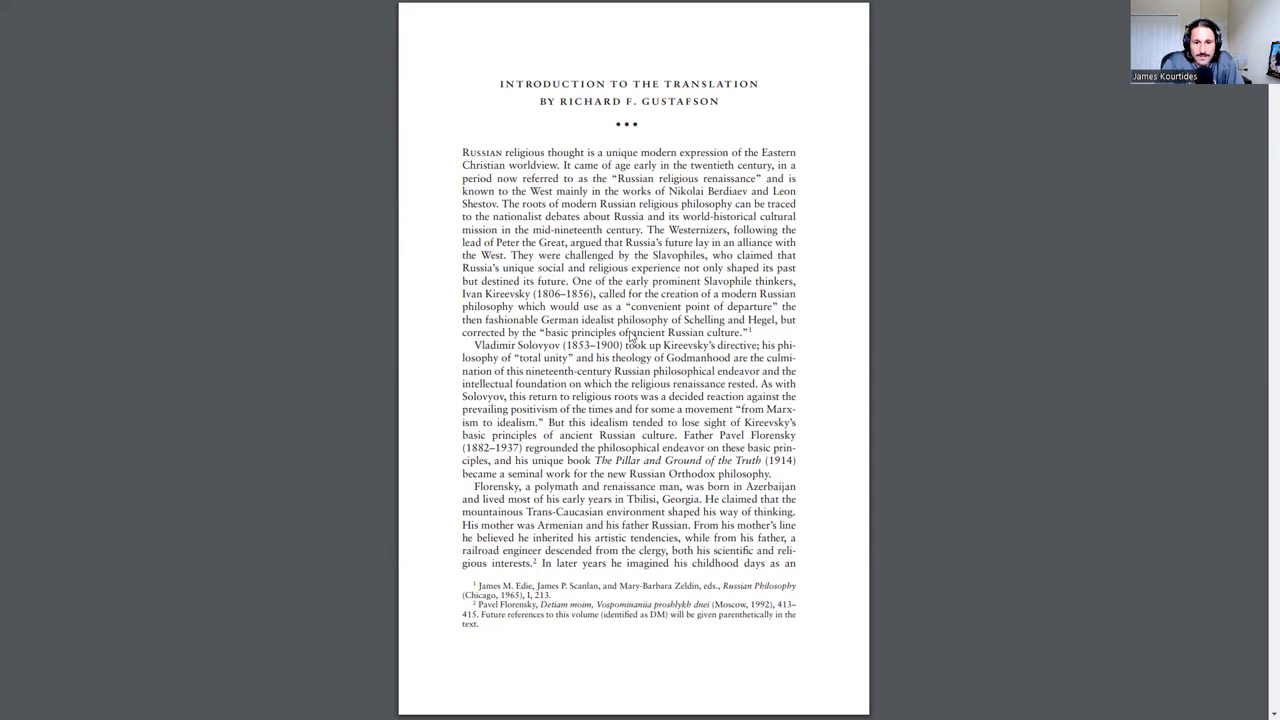
pyautogui.moveTo(583, 346)
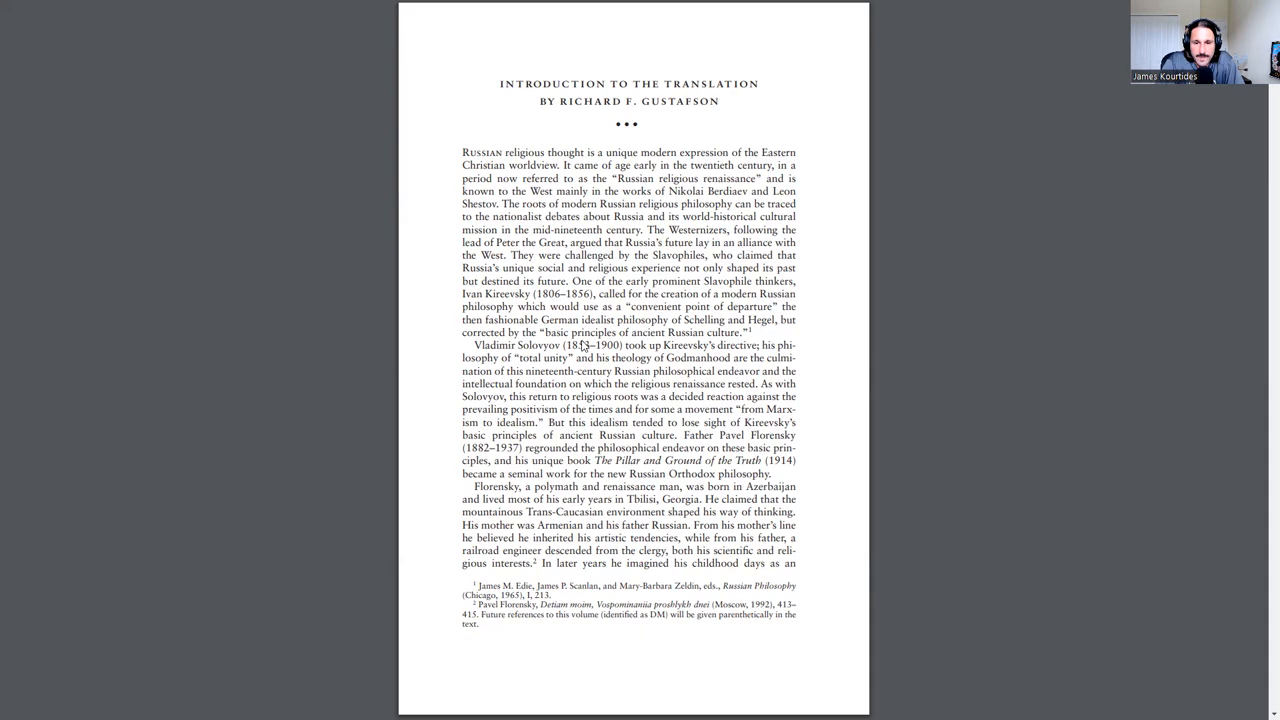
pyautogui.moveTo(730, 388)
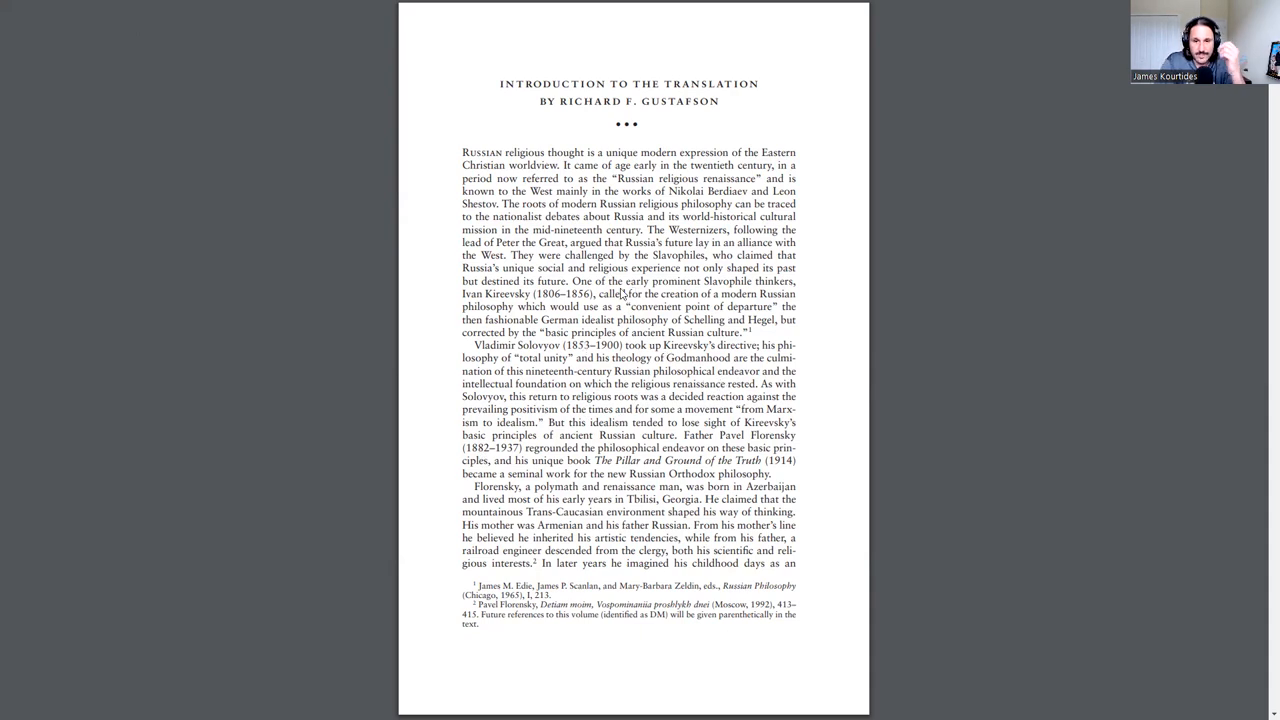
pyautogui.moveTo(600, 323)
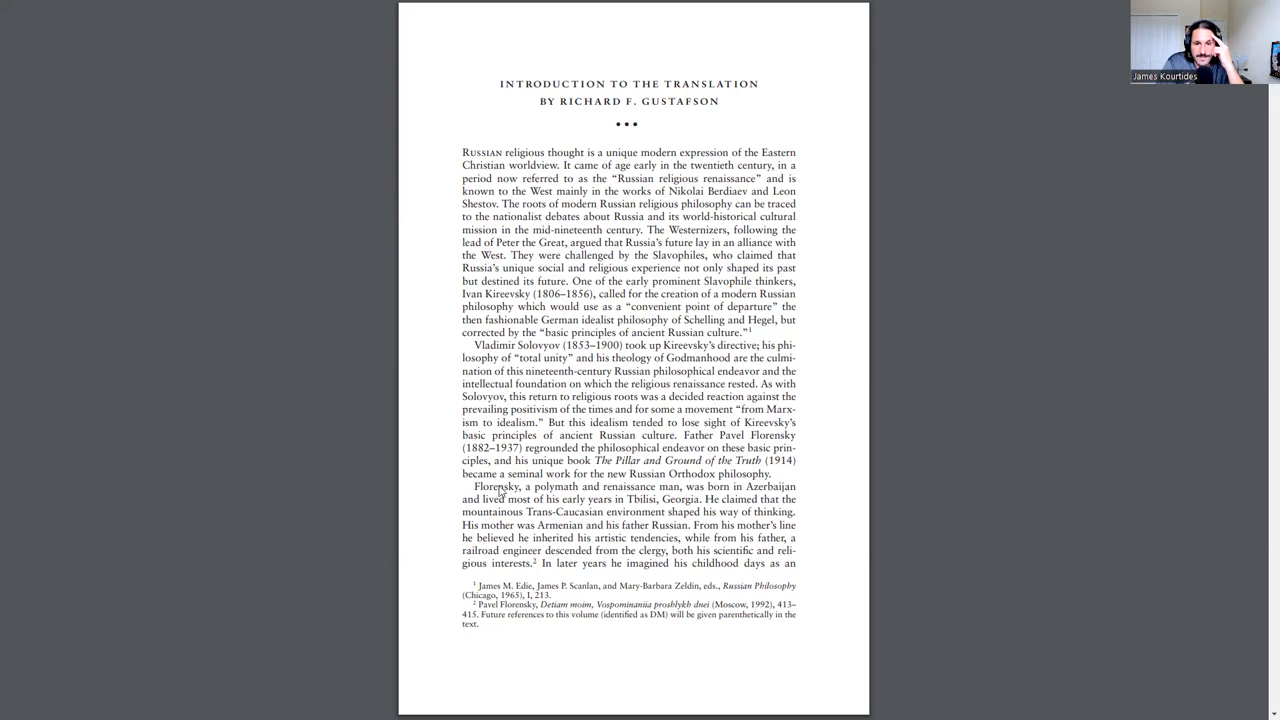
pyautogui.moveTo(685, 478)
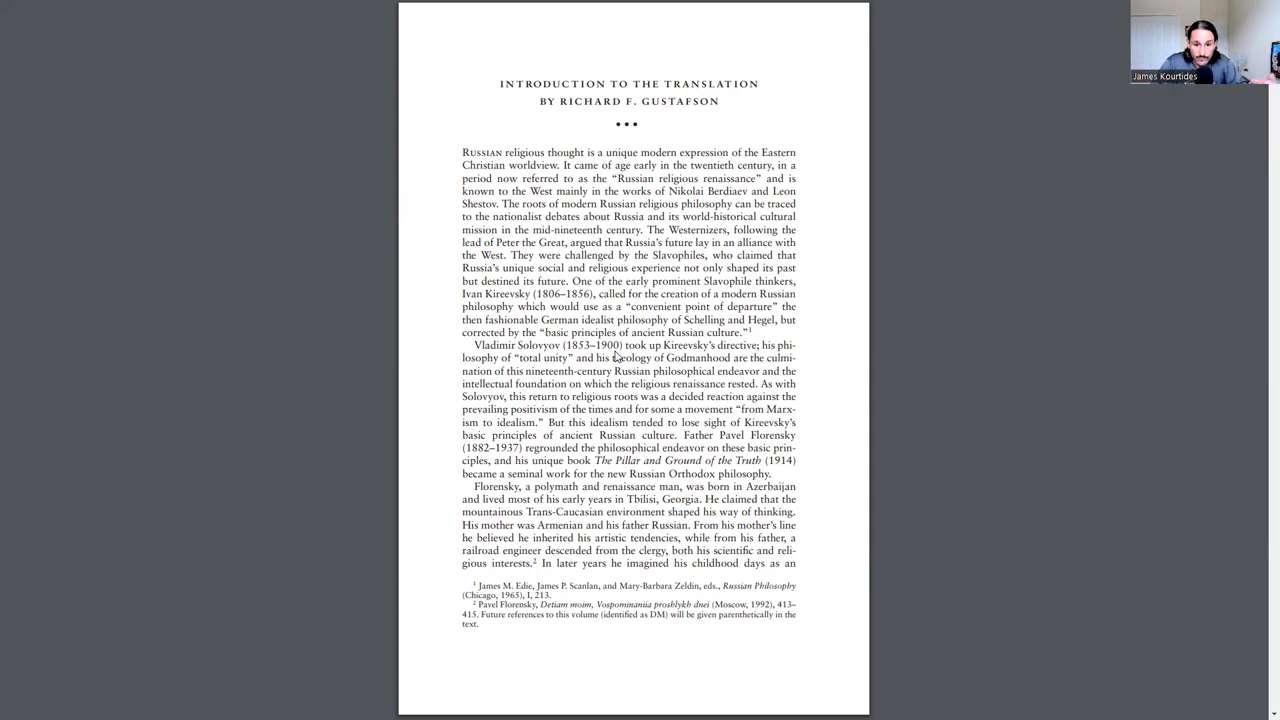
pyautogui.moveTo(700, 560)
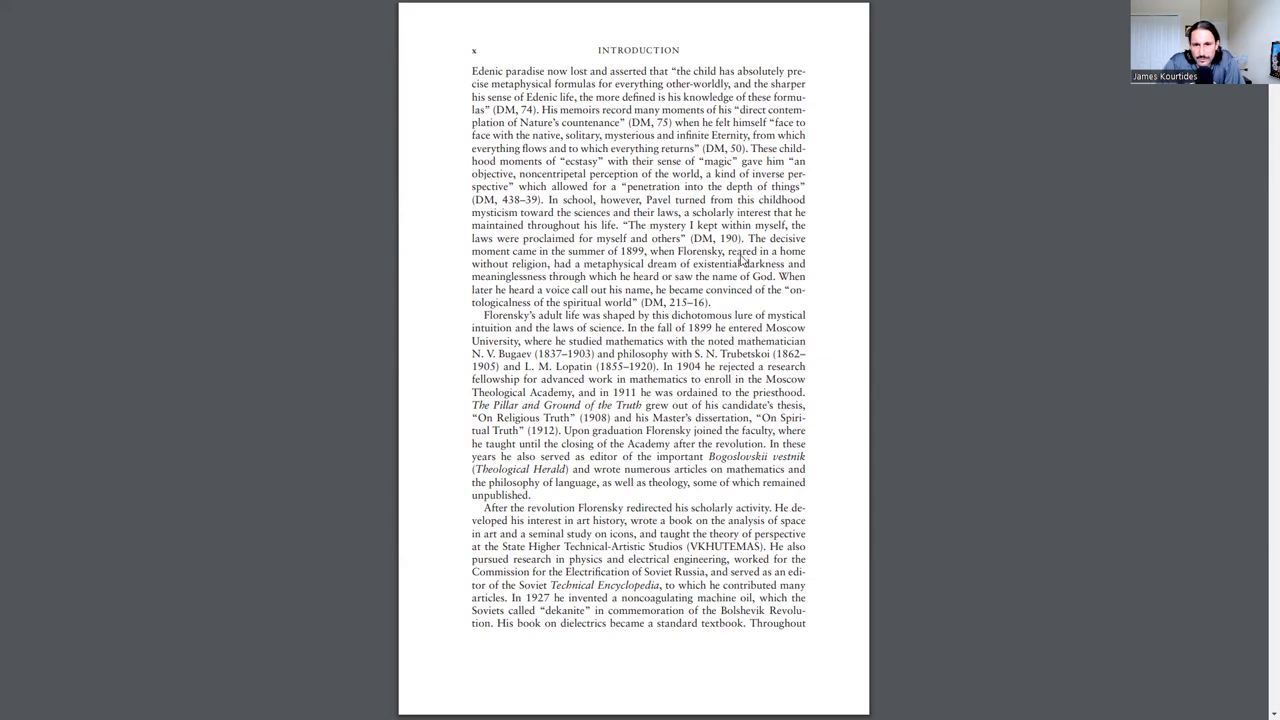
pyautogui.moveTo(757, 263)
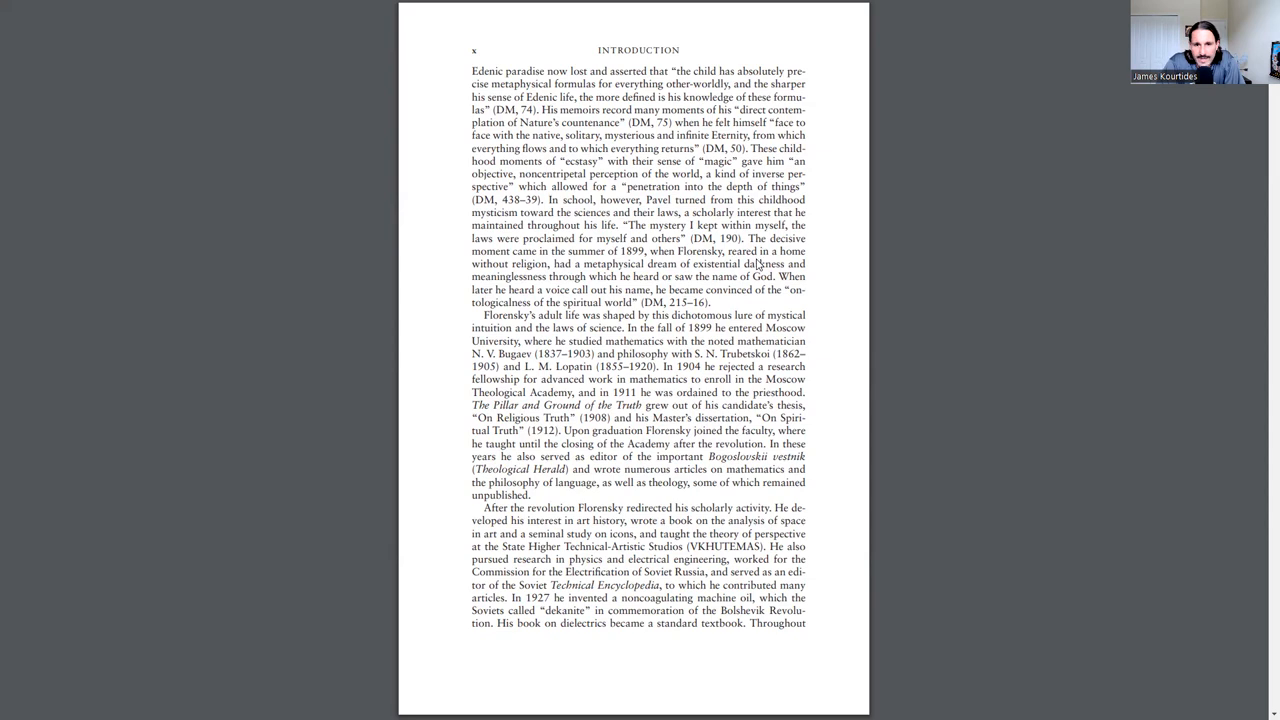
pyautogui.moveTo(548, 278)
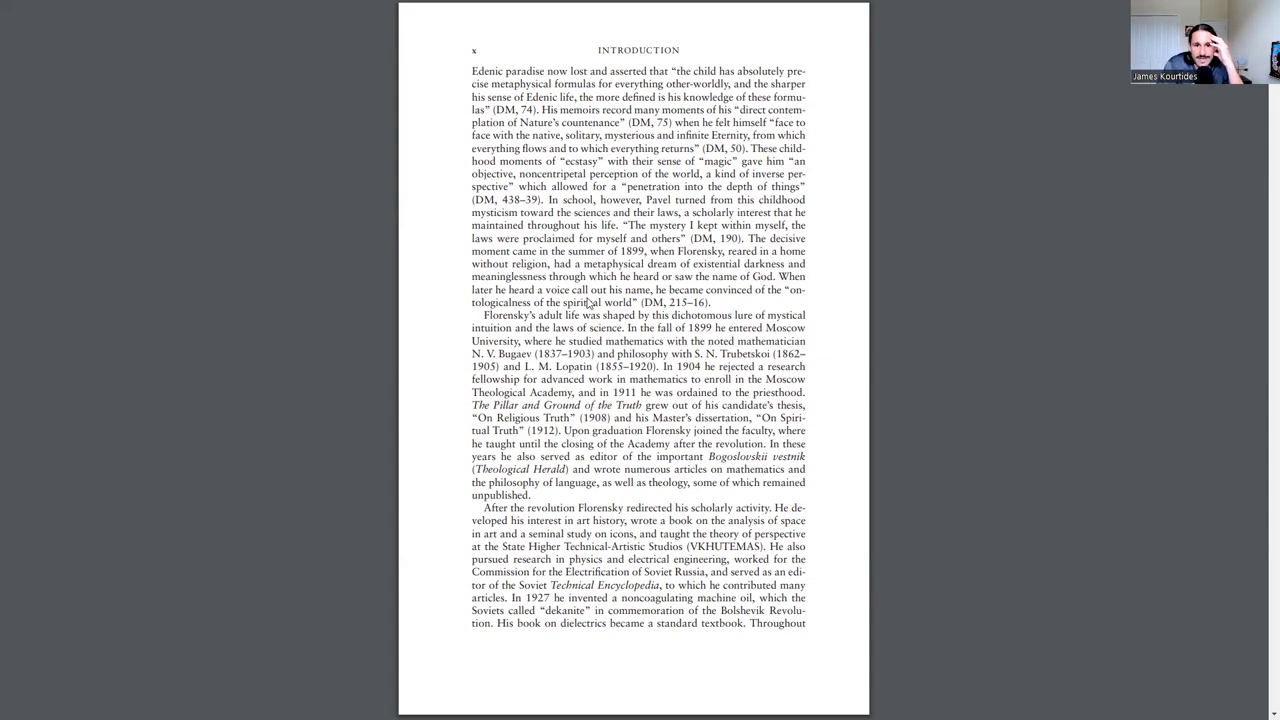
pyautogui.moveTo(728, 288)
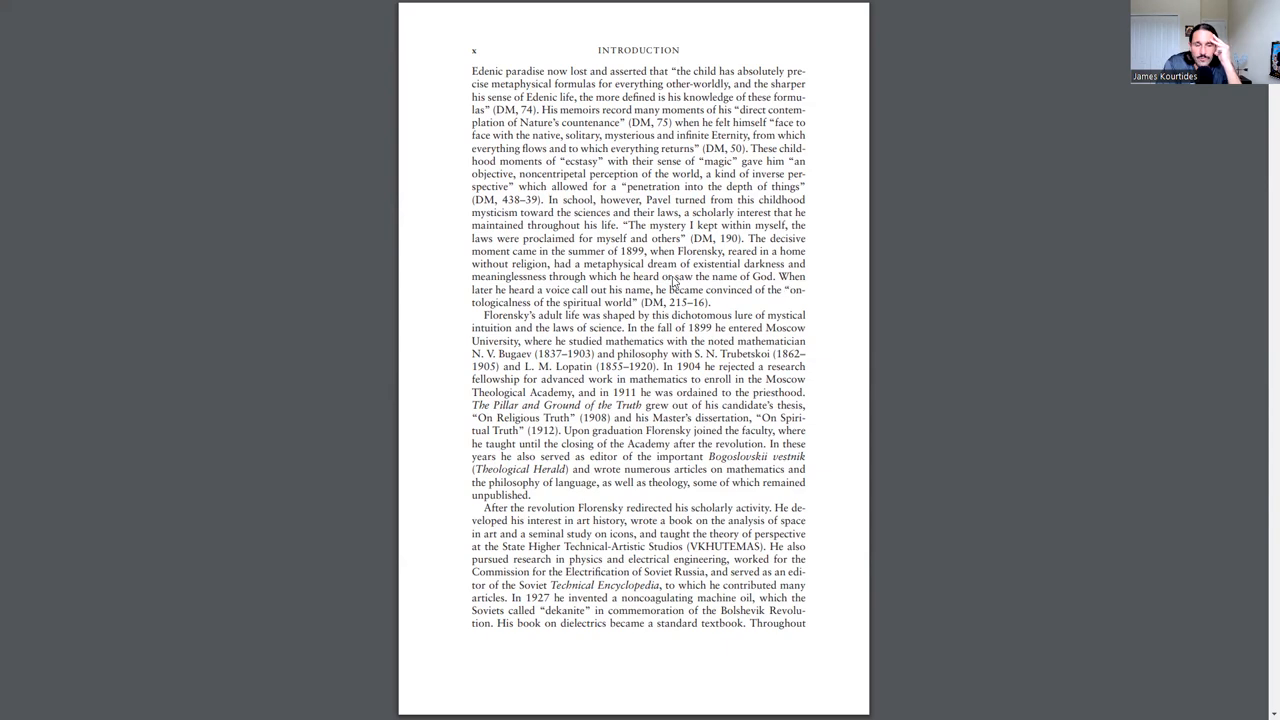
pyautogui.moveTo(555, 302)
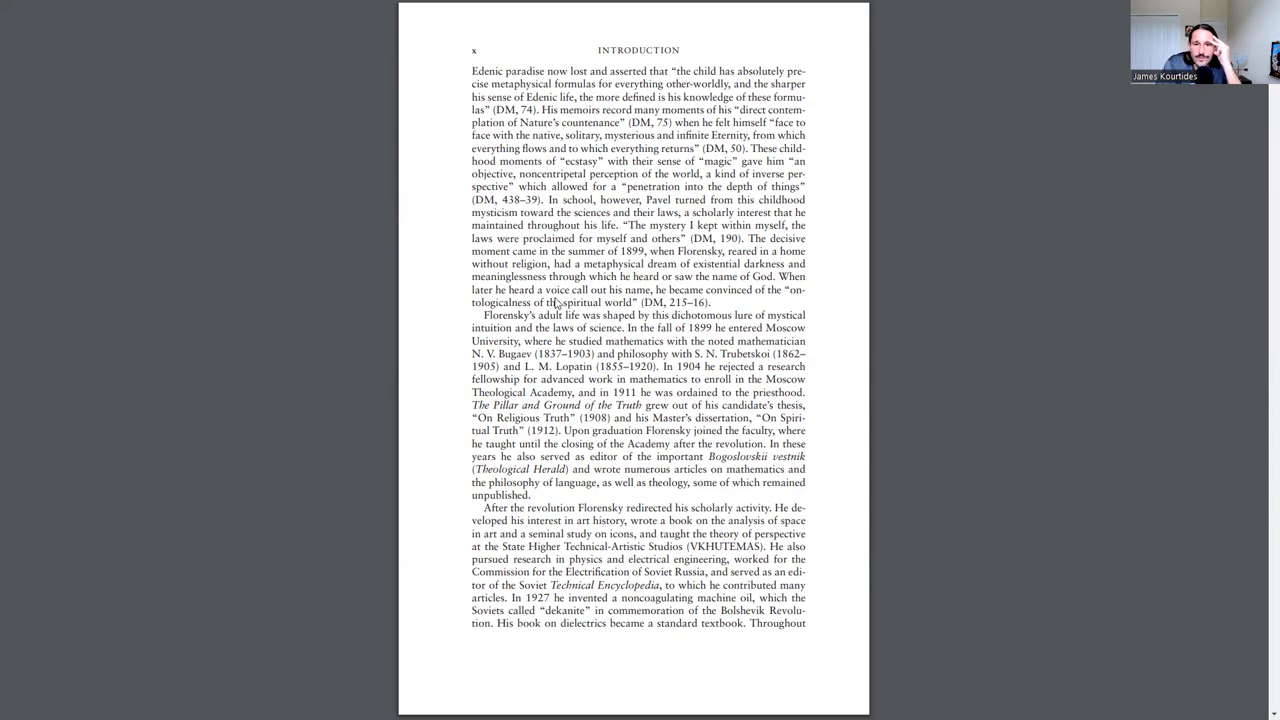
pyautogui.moveTo(718, 307)
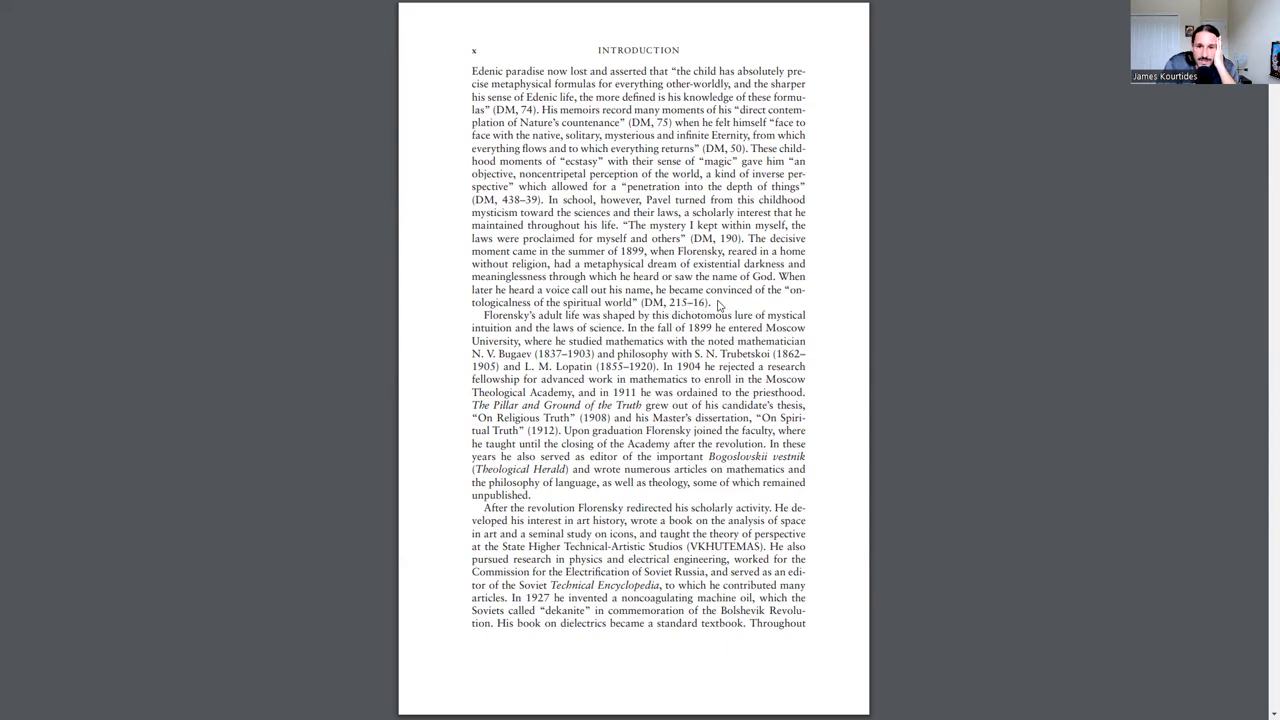
pyautogui.moveTo(552, 321)
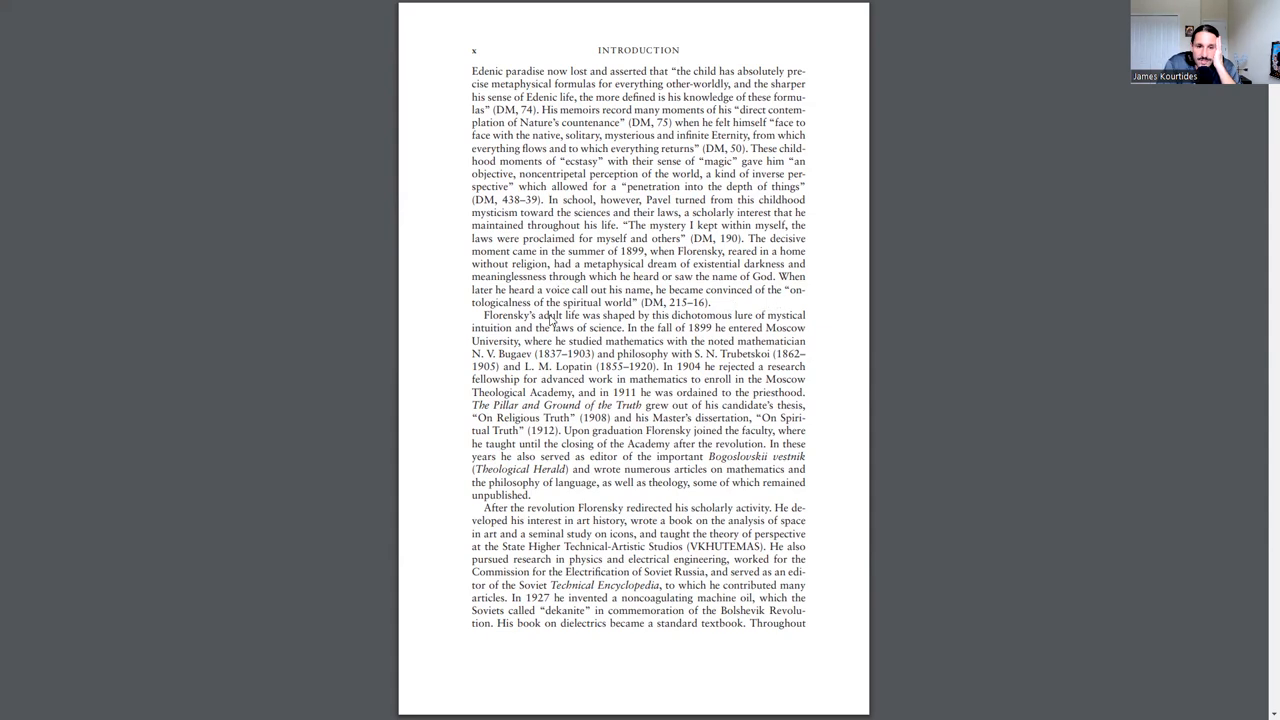
pyautogui.moveTo(708, 320)
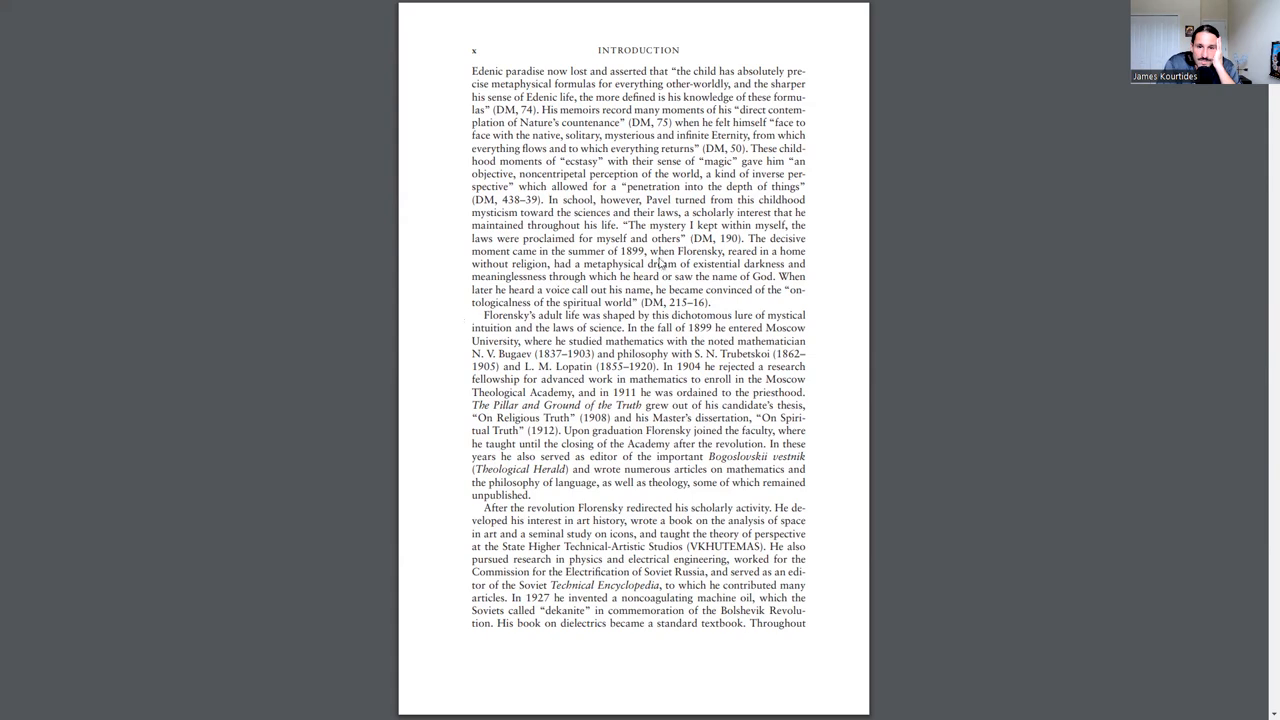
pyautogui.moveTo(680, 261)
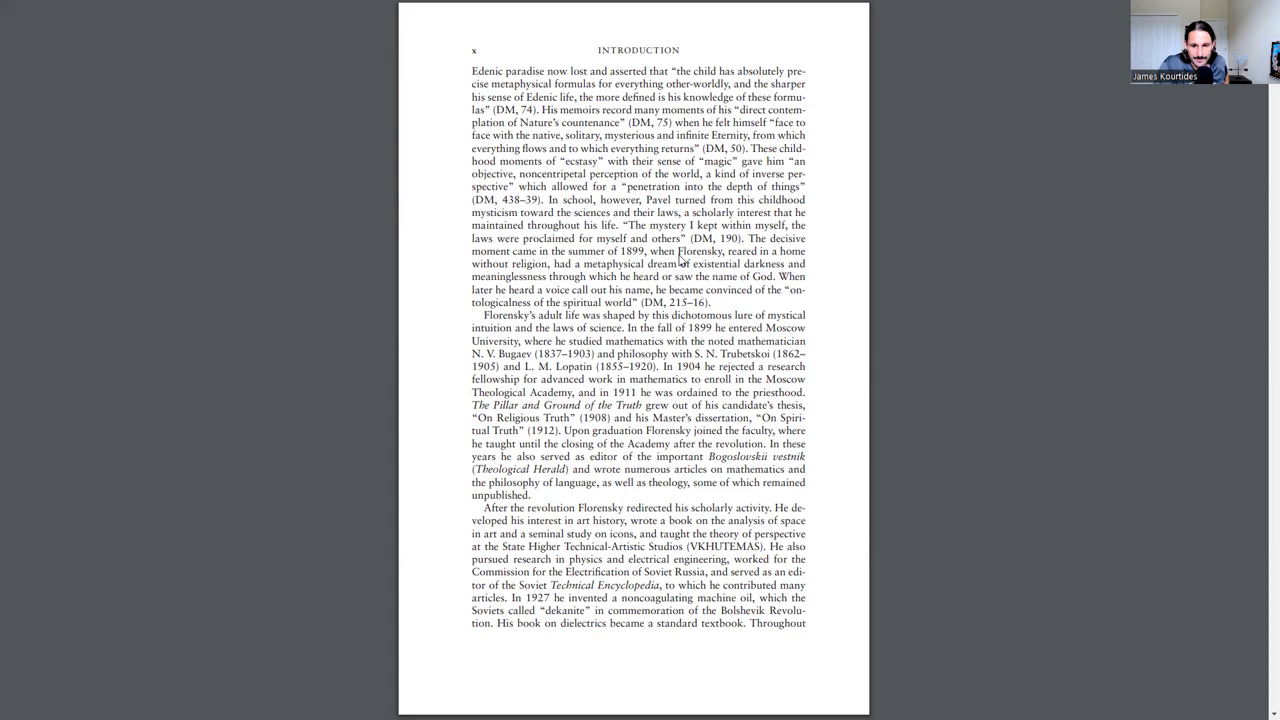
pyautogui.scroll(-3)
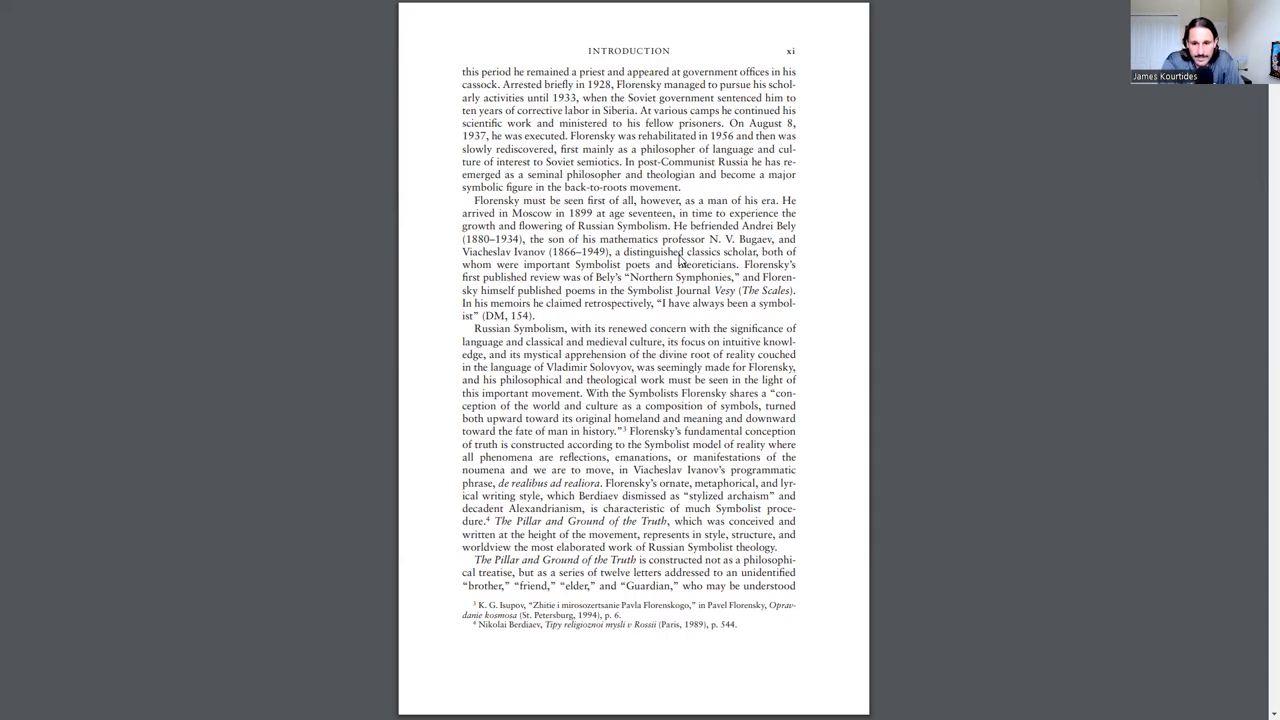
pyautogui.scroll(-3)
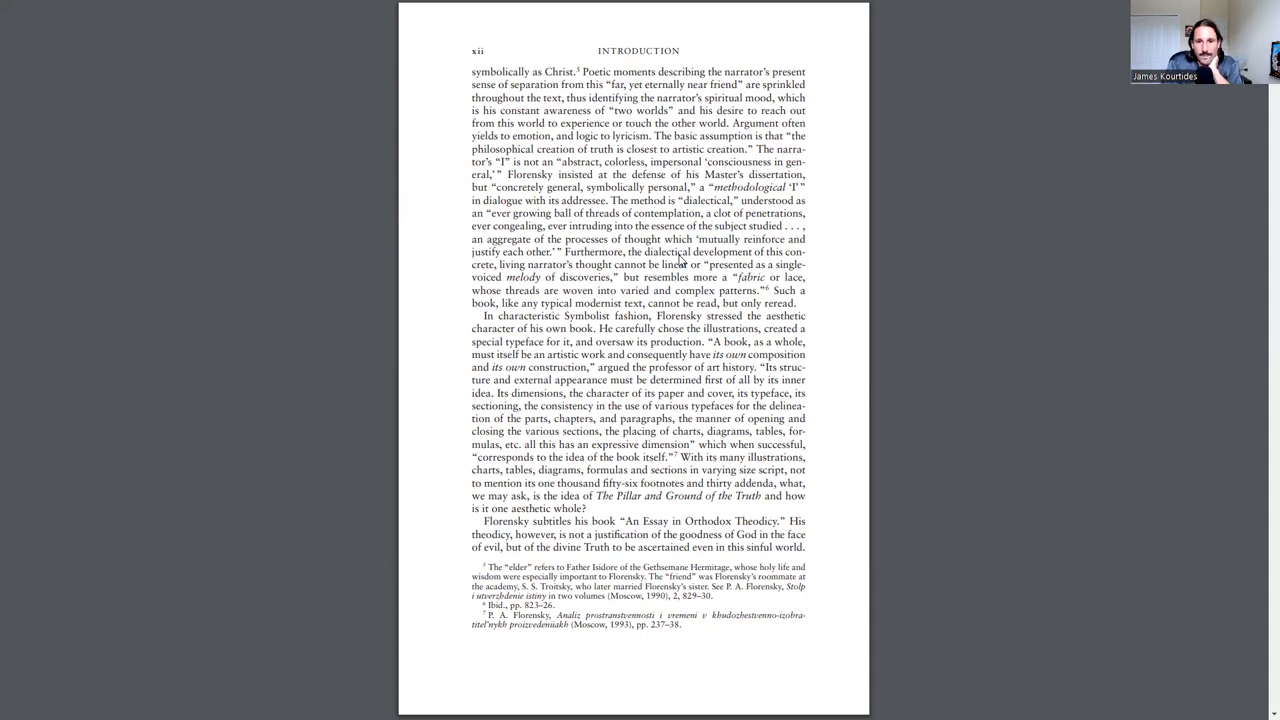
pyautogui.moveTo(855, 303)
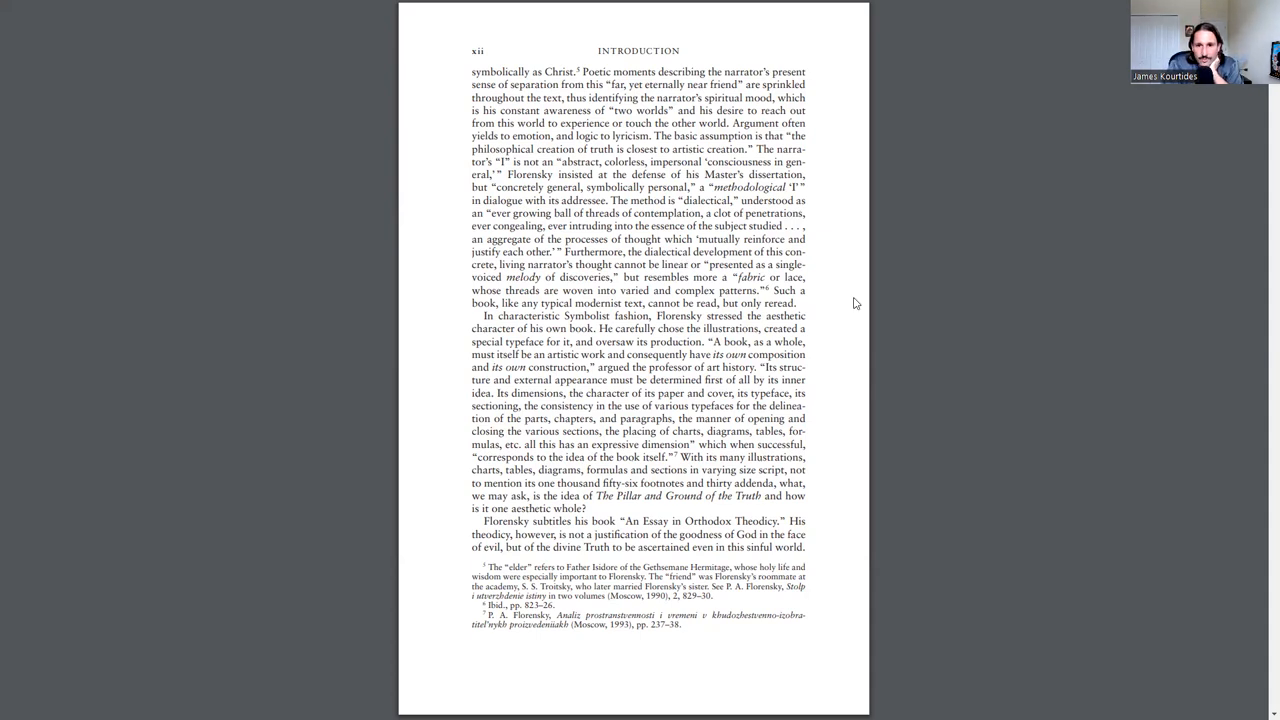